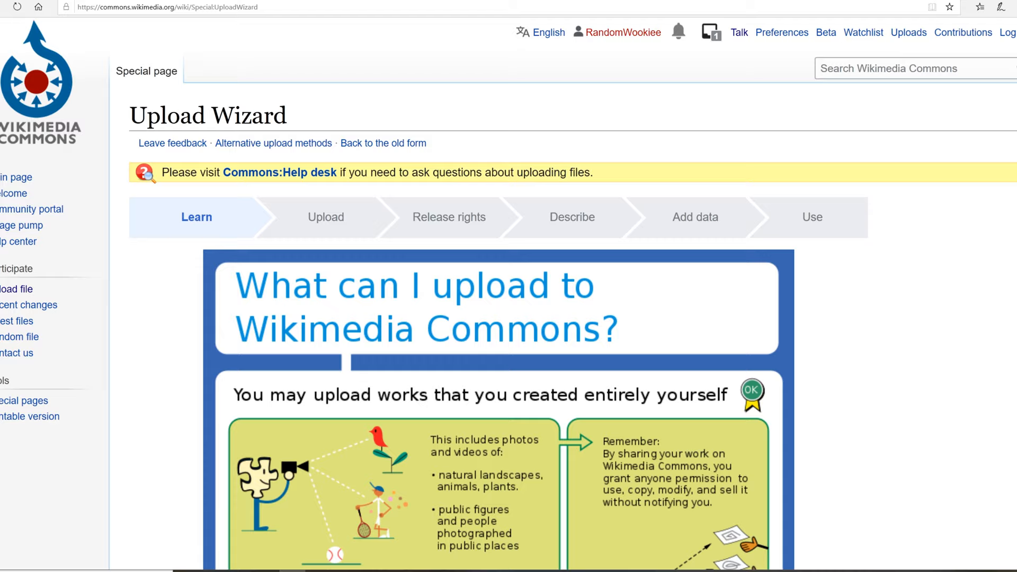
# Step: Leave the Learn introduction and continue to the Upload step of the wizard
pyautogui.scroll(-3)
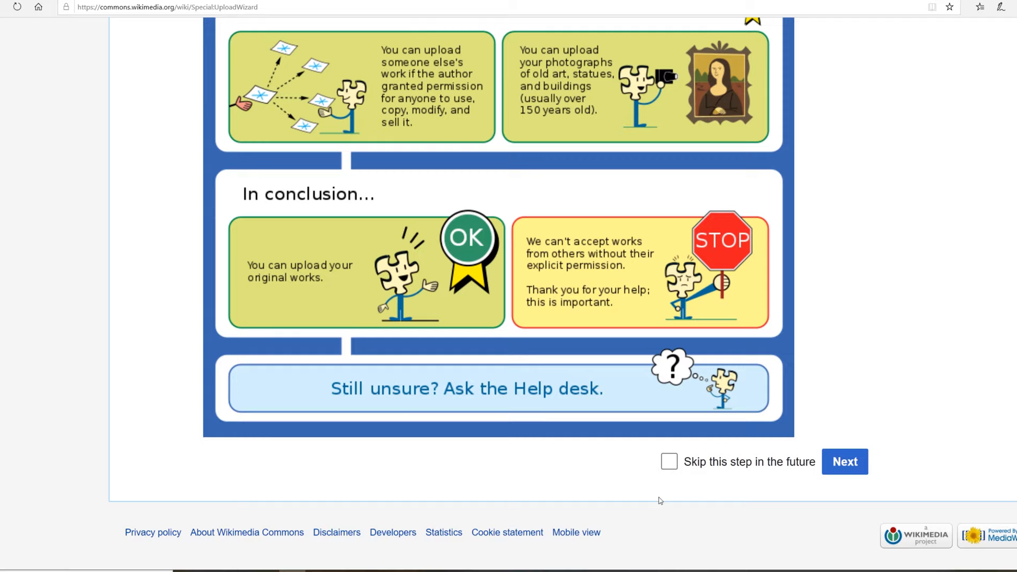
pyautogui.click(845, 461)
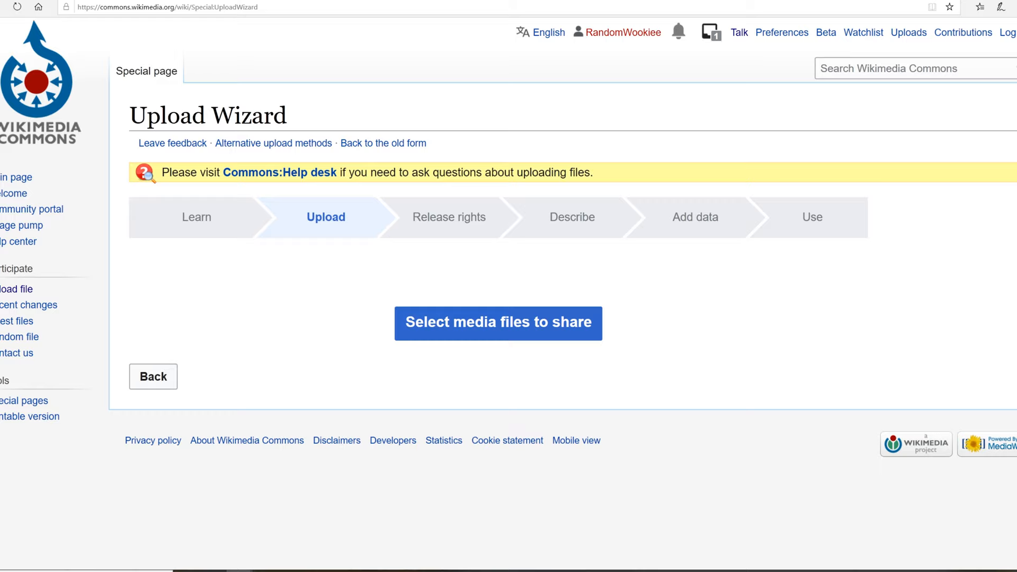
pyautogui.click(498, 322)
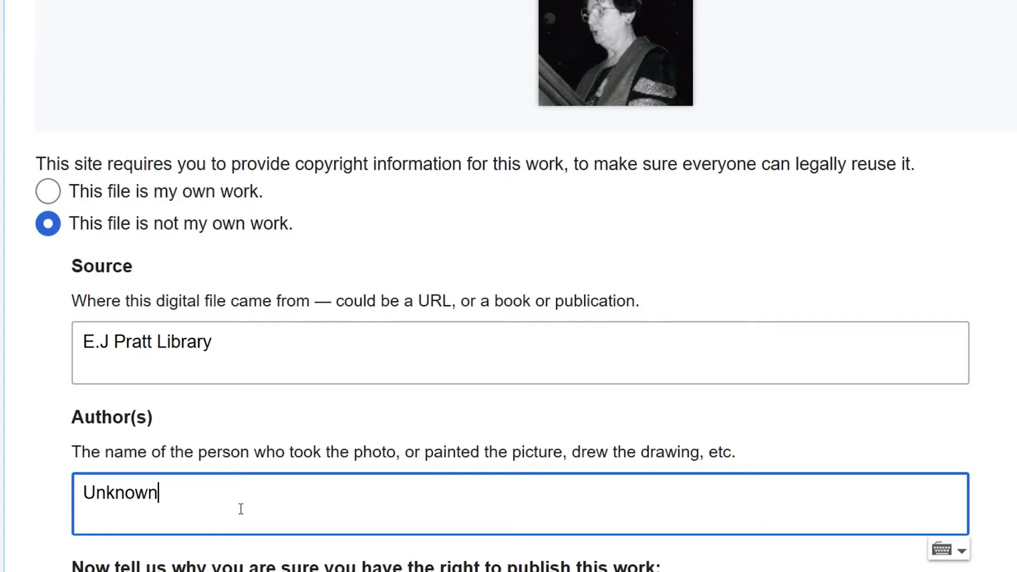
# Step: Select the custom wikitext license option under 'Another reason not mentioned above'
pyautogui.scroll(-3)
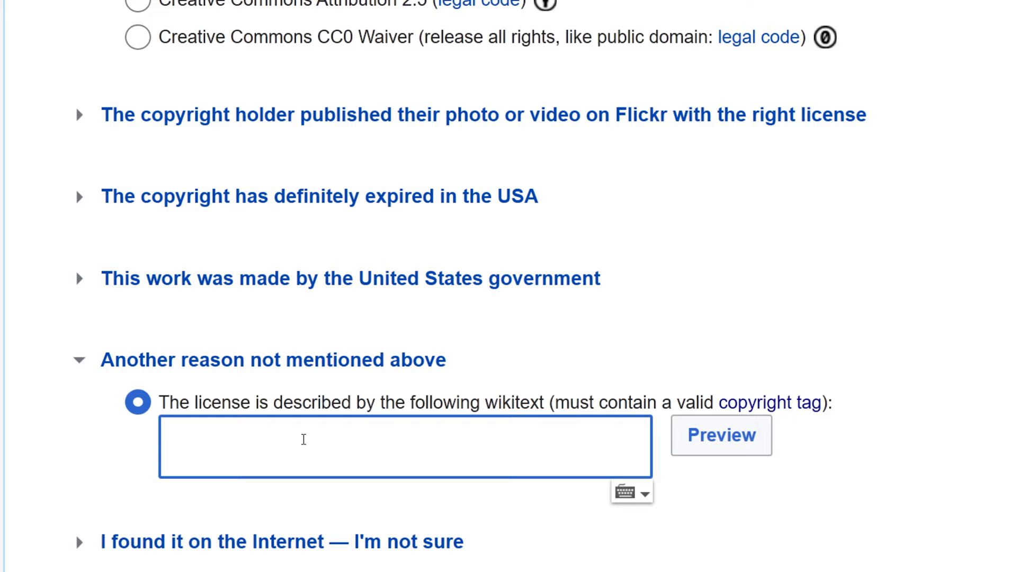
pyautogui.click(720, 434)
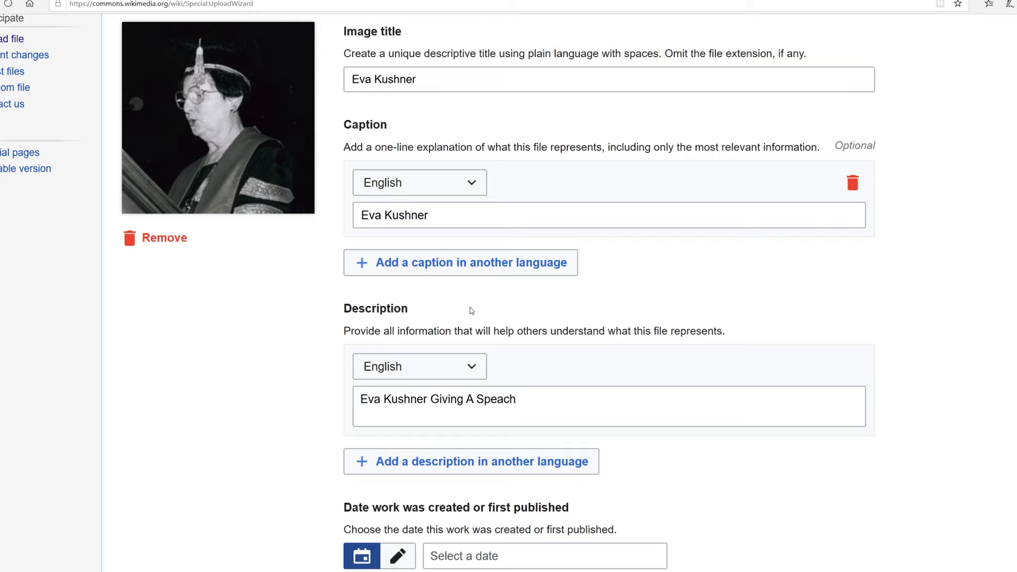
# Step: Move down the Describe step to the title, caption and description fields
pyautogui.scroll(-3)
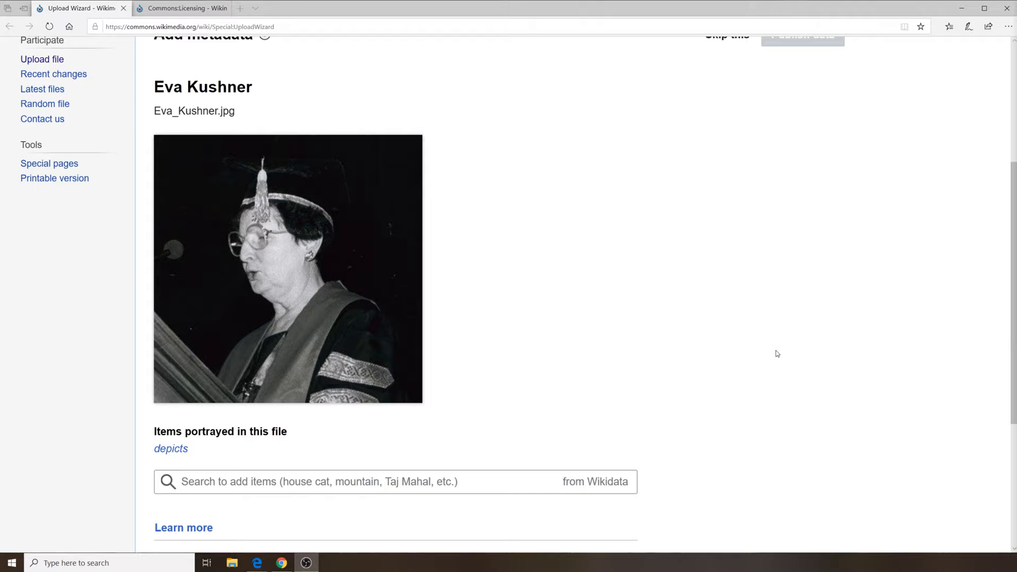
pyautogui.click(802, 35)
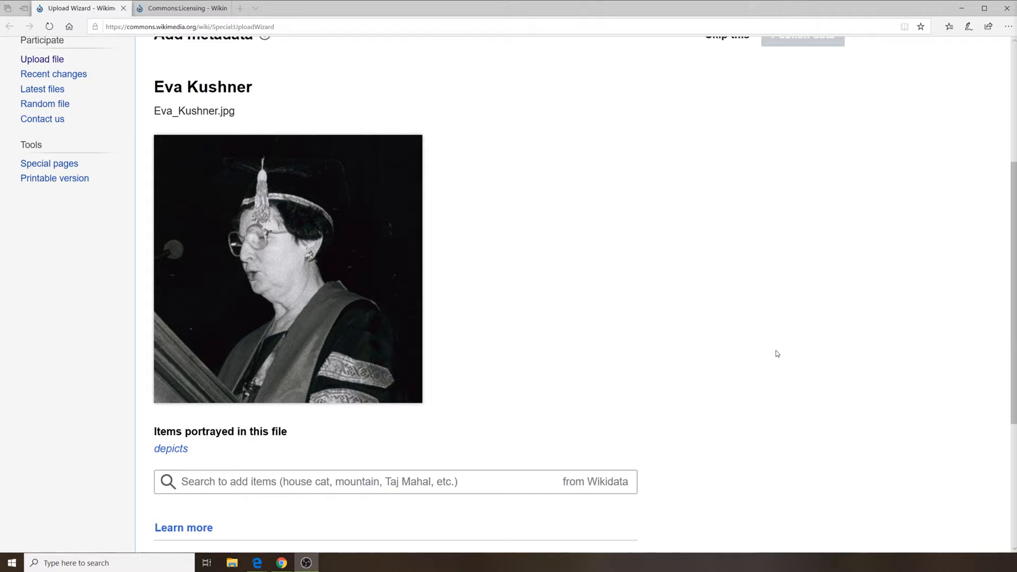